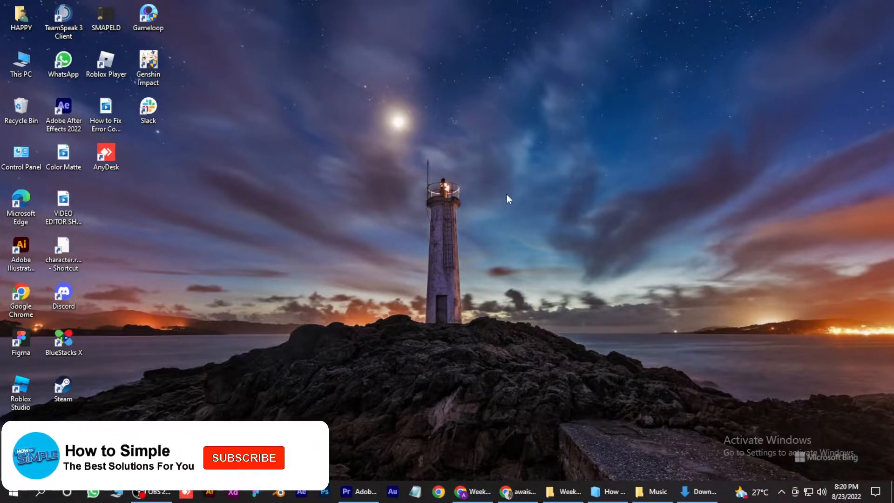
Go from the Shopify admin home through Online Store themes to the Dawn code editor
{"action": "left_click", "coordinate": [243, 459]}
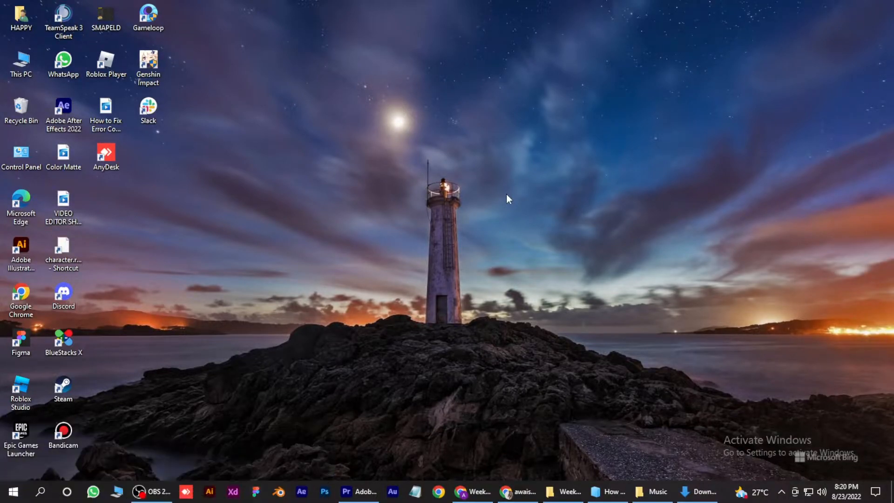
{"action": "mouse_move", "coordinate": [515, 473]}
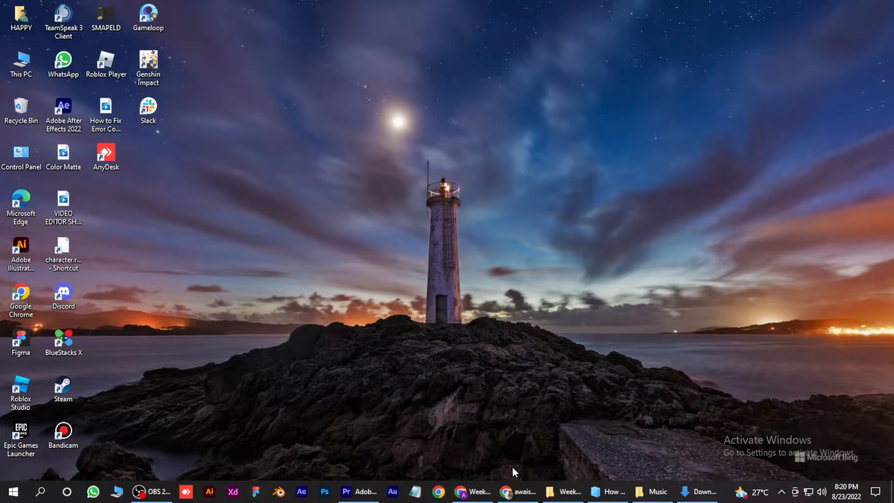
{"action": "left_click", "coordinate": [502, 492]}
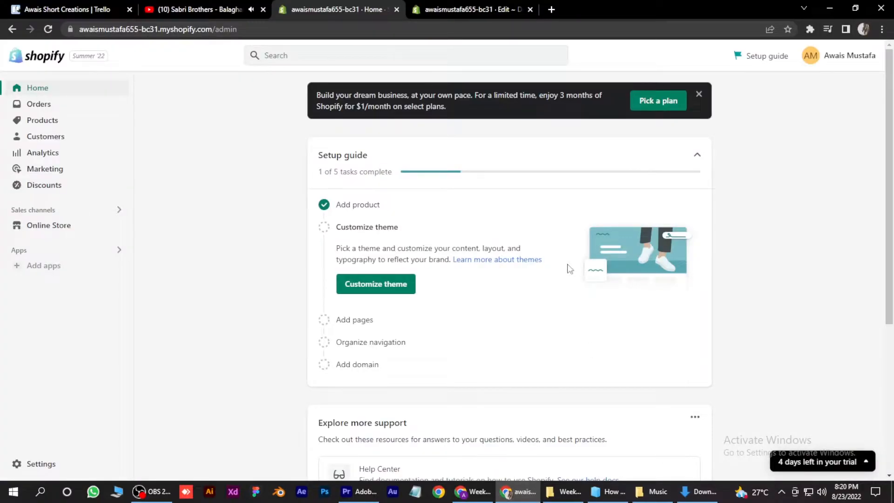
{"action": "mouse_move", "coordinate": [260, 176]}
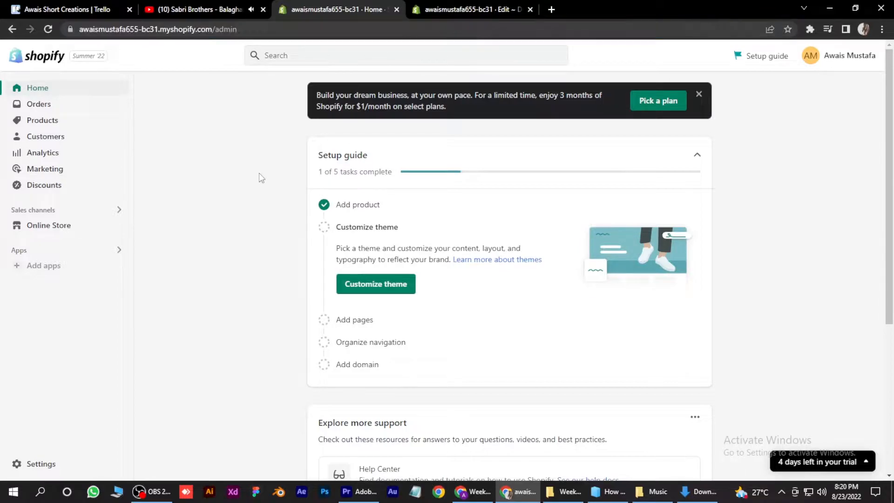
{"action": "mouse_move", "coordinate": [48, 235]}
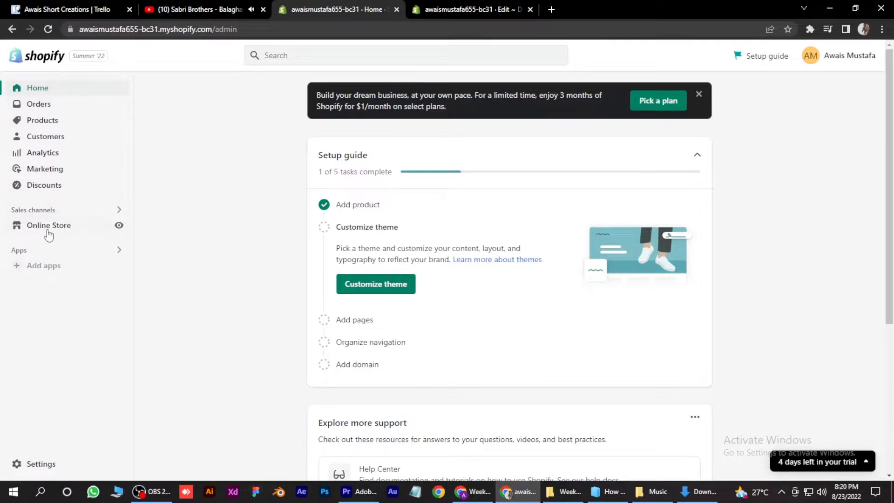
{"action": "left_click", "coordinate": [49, 225]}
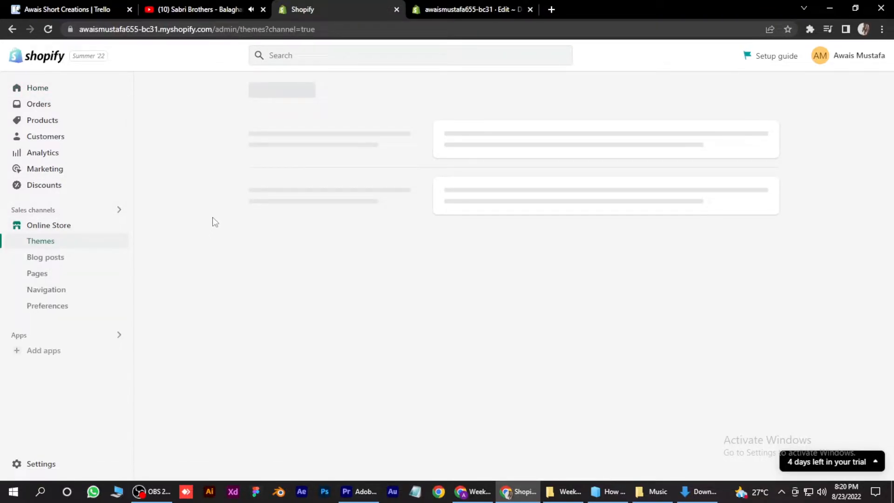
{"action": "mouse_move", "coordinate": [255, 198]}
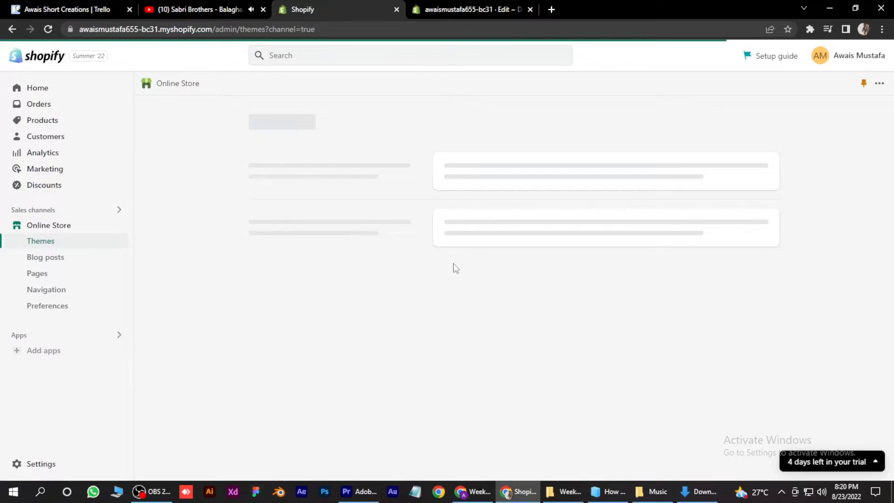
{"action": "mouse_move", "coordinate": [510, 234]}
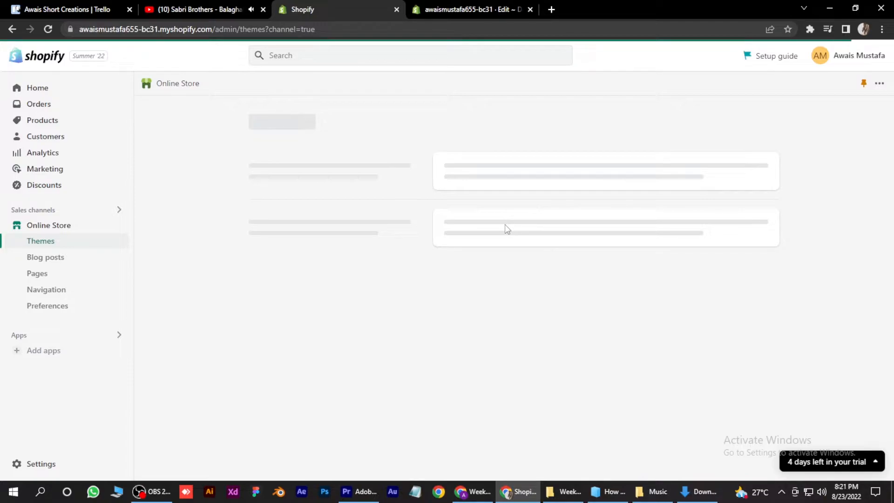
{"action": "mouse_move", "coordinate": [526, 190]}
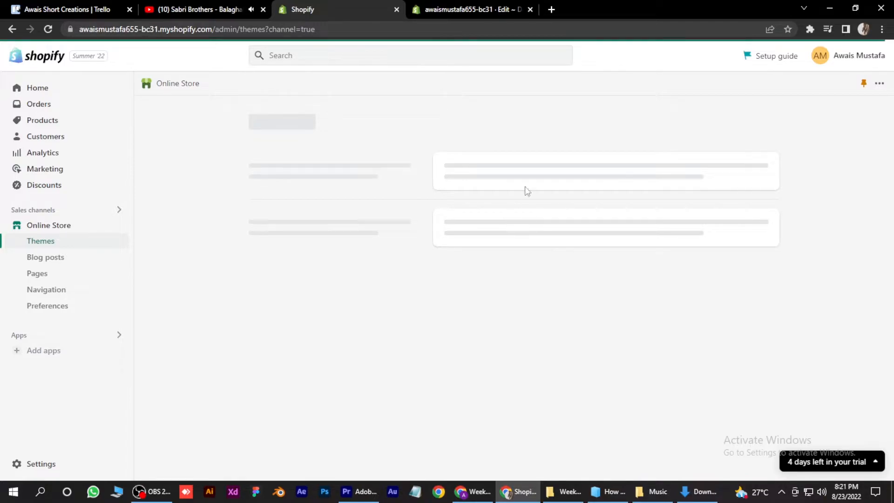
{"action": "left_click", "coordinate": [474, 10]}
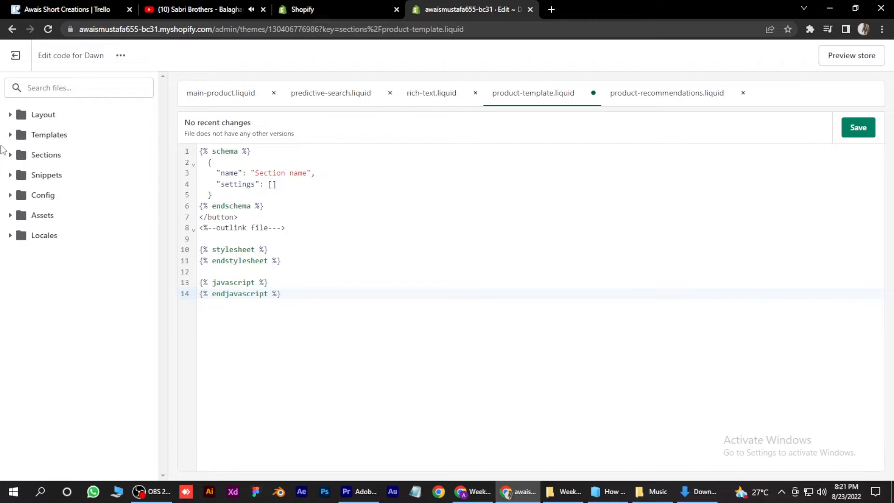
{"action": "mouse_move", "coordinate": [743, 93]}
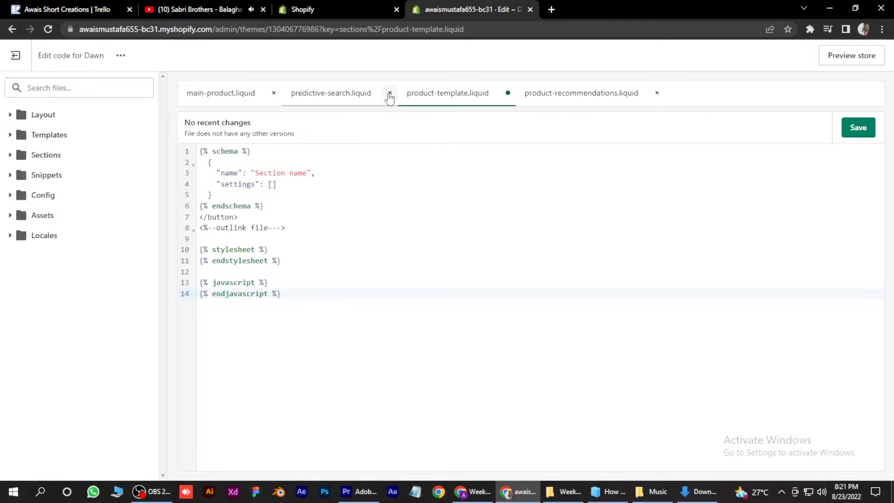
Close predictive-search.liquid, but cancel closing the unsaved product-template.liquid tab
{"action": "left_click", "coordinate": [389, 93]}
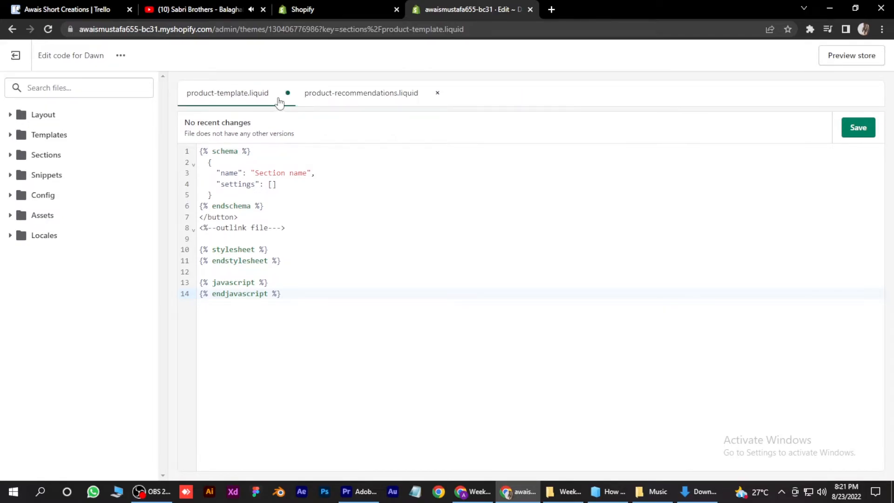
{"action": "left_click", "coordinate": [289, 93]}
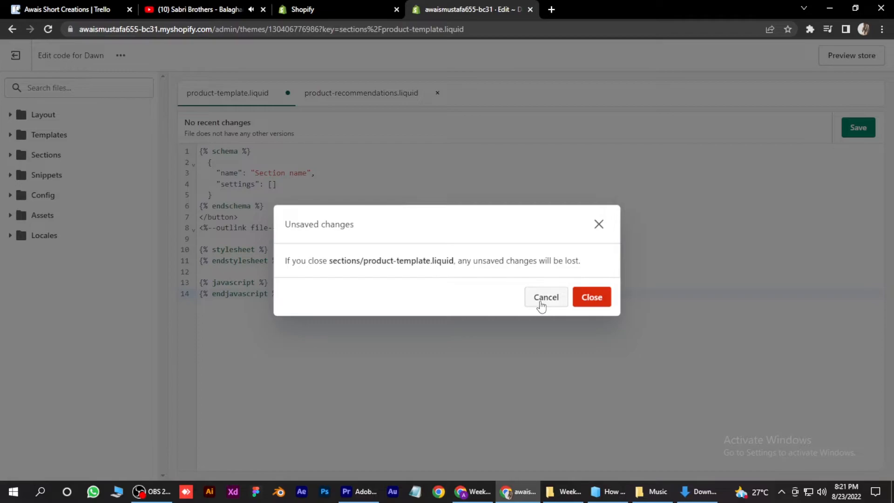
{"action": "left_click", "coordinate": [545, 297]}
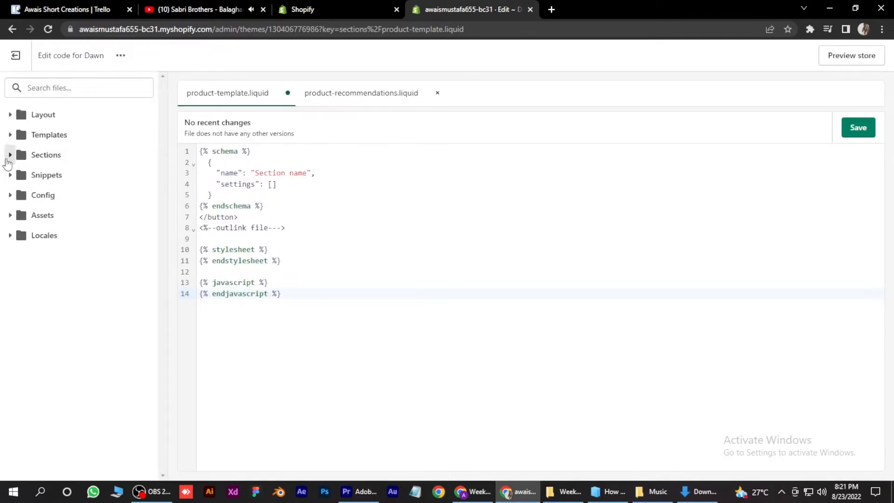
Expand the Sections folder and scroll to product-template.liquid
{"action": "left_click", "coordinate": [45, 154]}
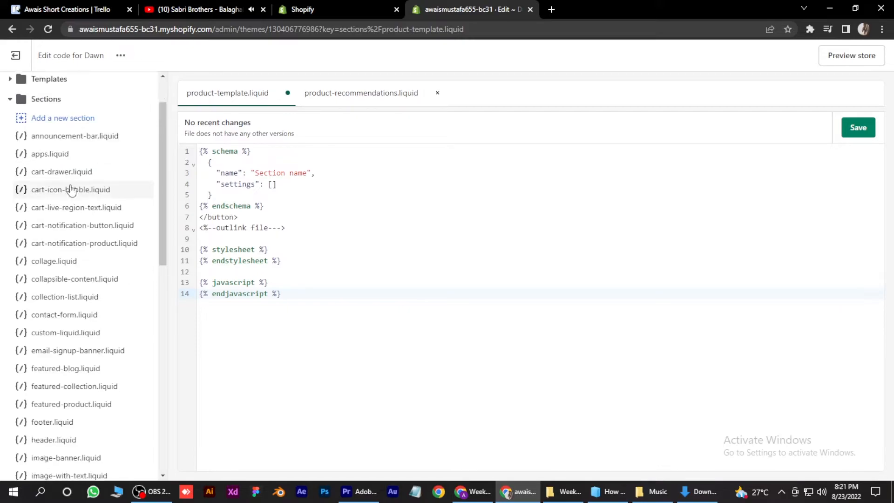
{"action": "scroll", "scroll_direction": "down", "scroll_amount": 3}
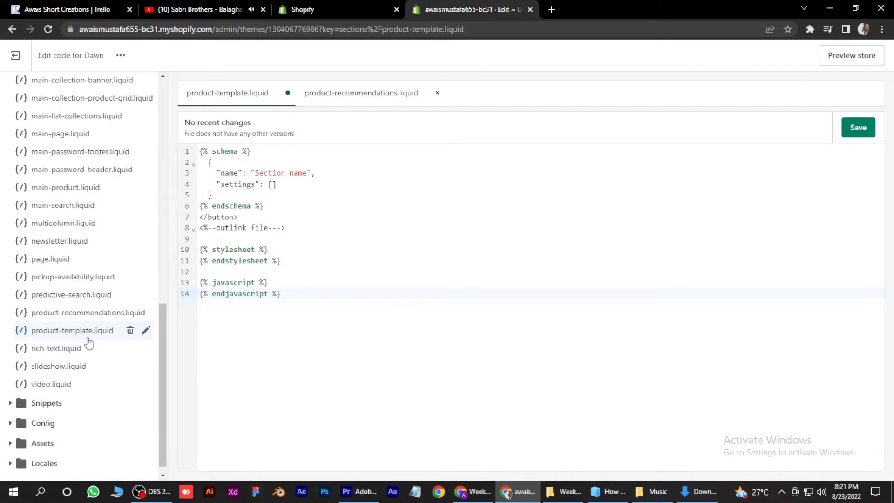
{"action": "mouse_move", "coordinate": [63, 350]}
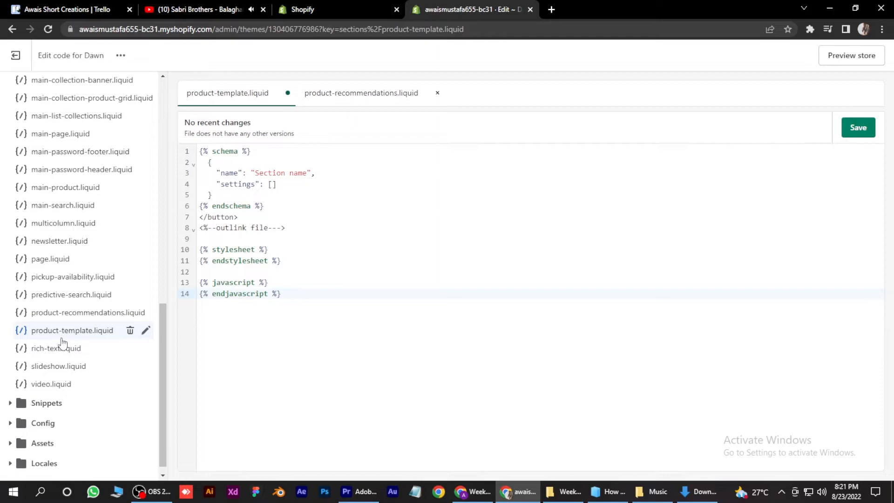
{"action": "mouse_move", "coordinate": [108, 347]}
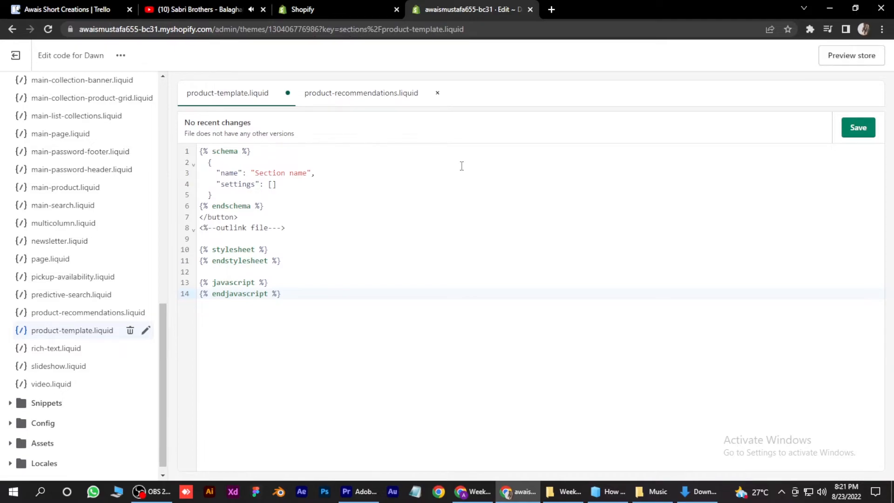
{"action": "key", "text": "Ctrl+f"}
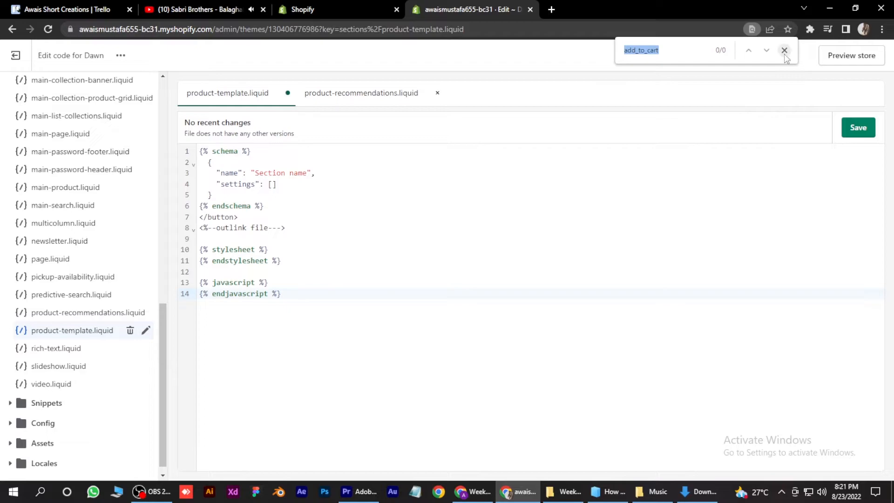
{"action": "left_click", "coordinate": [784, 50]}
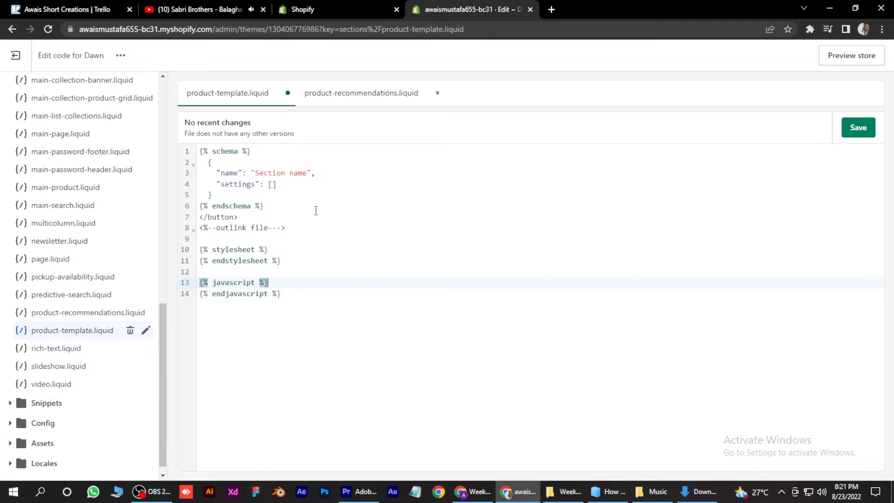
{"action": "left_click", "coordinate": [280, 228]}
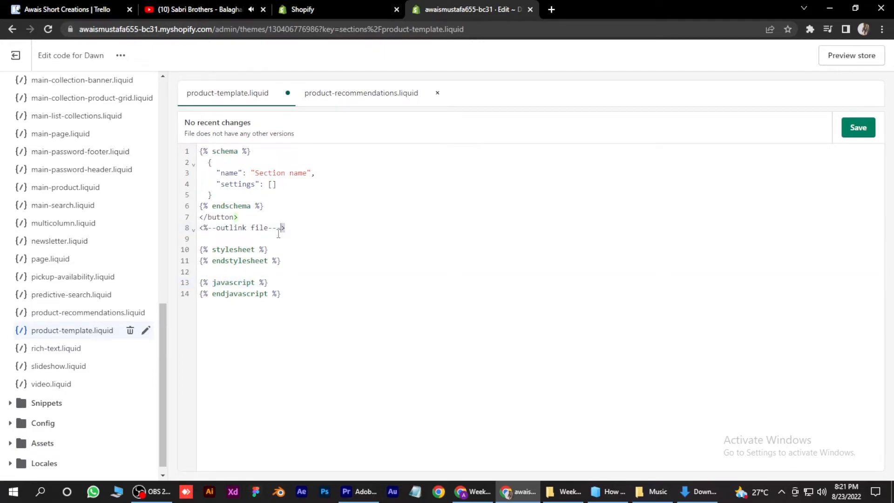